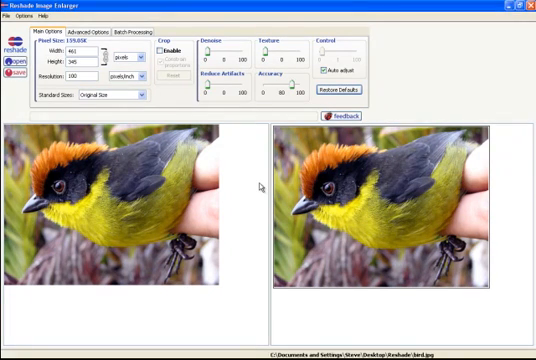
pyautogui.moveTo(259, 191)
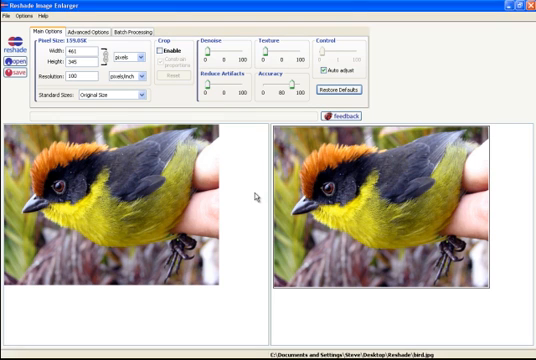
pyautogui.moveTo(258, 197)
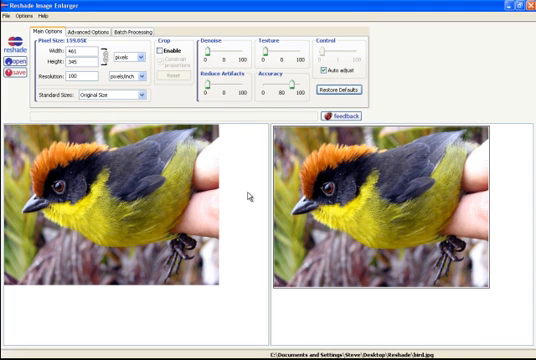
pyautogui.moveTo(248, 192)
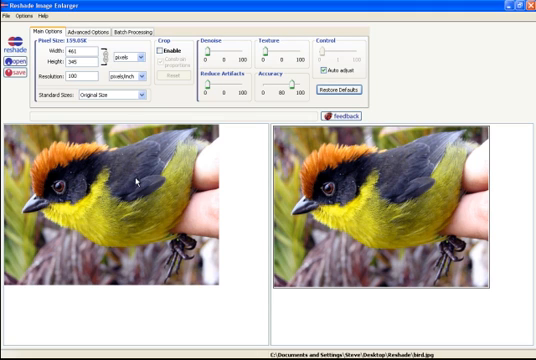
pyautogui.moveTo(253, 197)
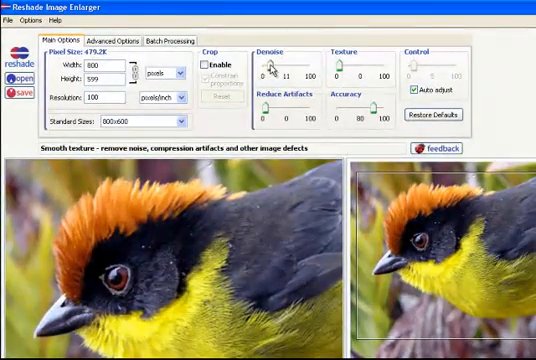
# - Raise the bird photo's Denoise slider in steps through 20 and 25 to 27
pyautogui.moveTo(270, 65); pyautogui.dragTo(280, 65)
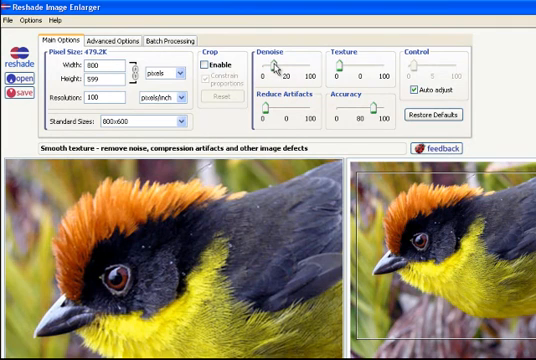
pyautogui.moveTo(274, 65); pyautogui.dragTo(278, 65)
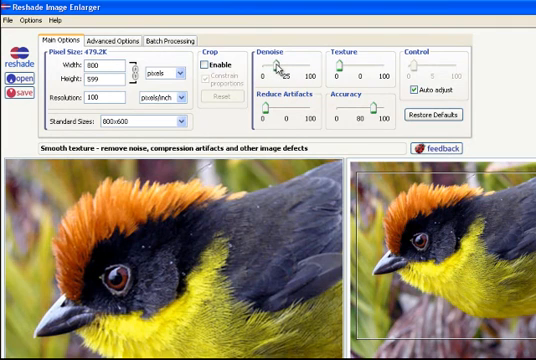
pyautogui.moveTo(275, 63); pyautogui.dragTo(279, 63)
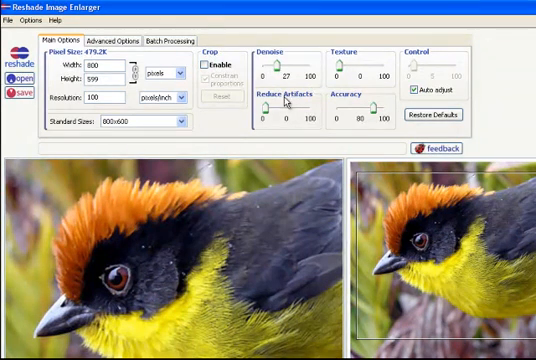
pyautogui.moveTo(272, 108)
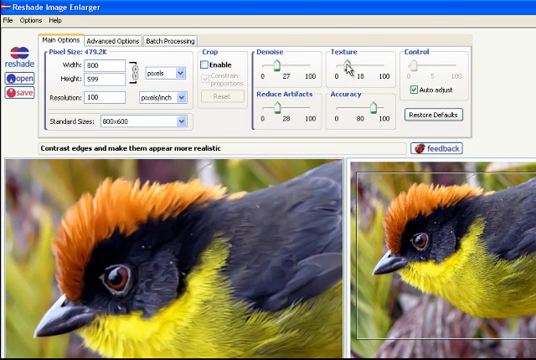
# - Drag the Texture slider up through 24 to 35 on the bird photo
pyautogui.moveTo(345, 67); pyautogui.dragTo(352, 67)
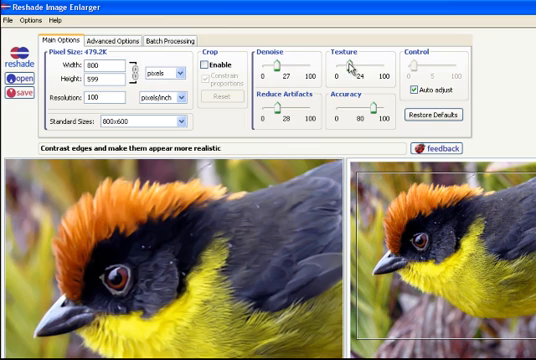
pyautogui.moveTo(345, 65); pyautogui.dragTo(355, 65)
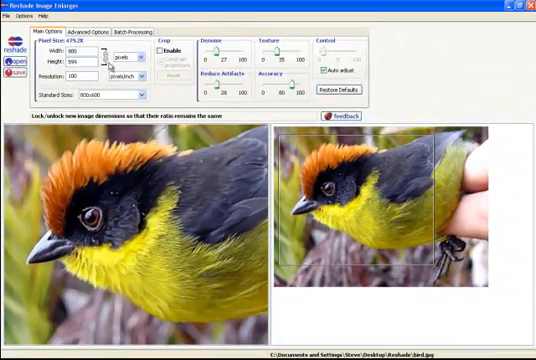
# - Open Advanced Options and lower the Smooth Gradients slider slightly
pyautogui.click(89, 29)
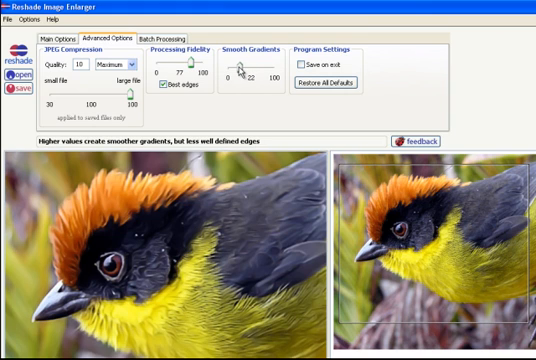
pyautogui.moveTo(243, 68); pyautogui.dragTo(240, 68)
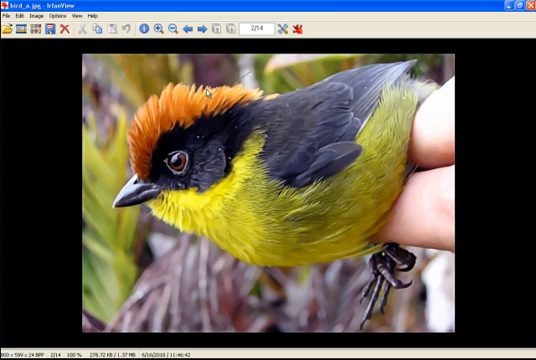
pyautogui.moveTo(205, 95)
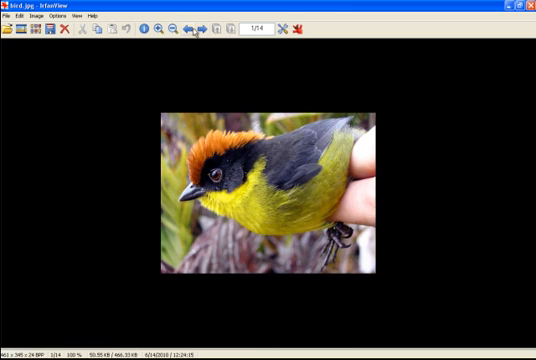
pyautogui.moveTo(198, 33)
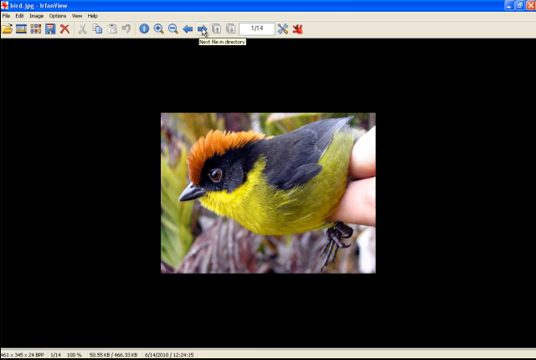
# - Open bird.jpg in IrfanView from the toolbar
pyautogui.click(201, 29)
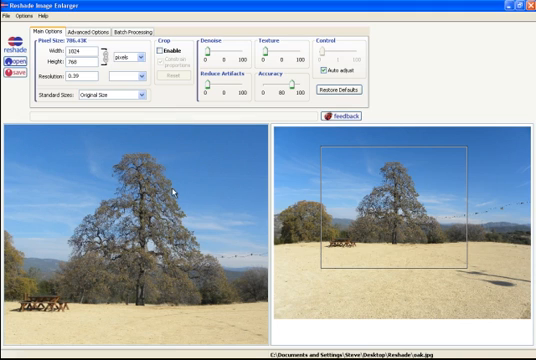
pyautogui.moveTo(325, 235)
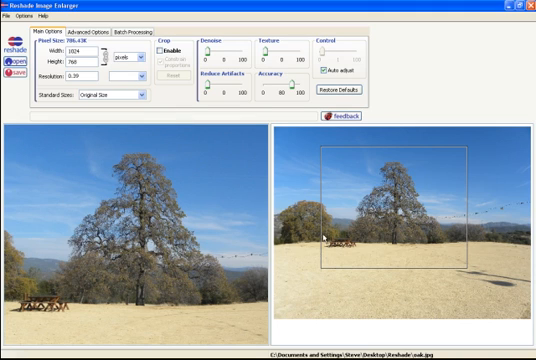
pyautogui.moveTo(328, 235)
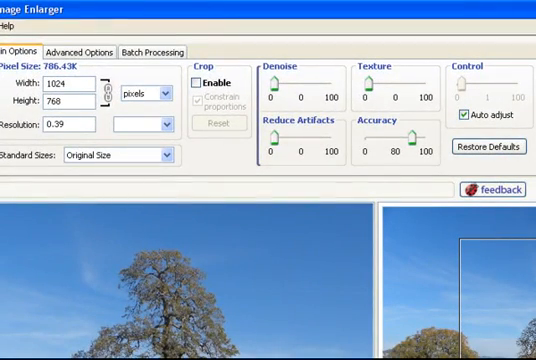
pyautogui.moveTo(256, 233)
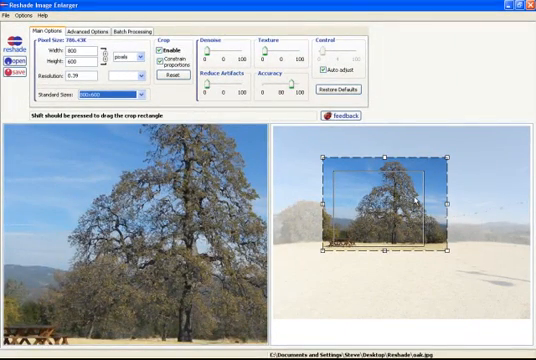
pyautogui.moveTo(295, 270)
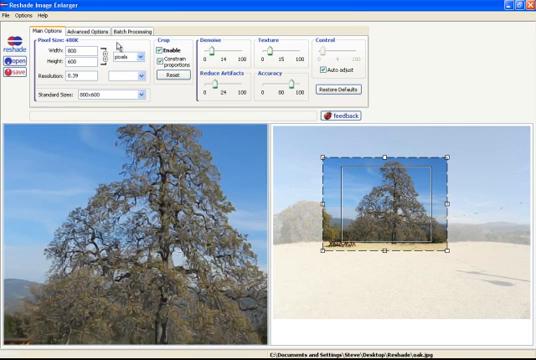
pyautogui.click(91, 33)
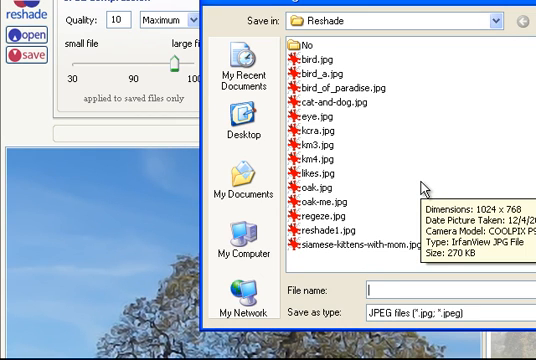
# - Enter 'oak' as the file name in the Save dialog
pyautogui.write('oak')
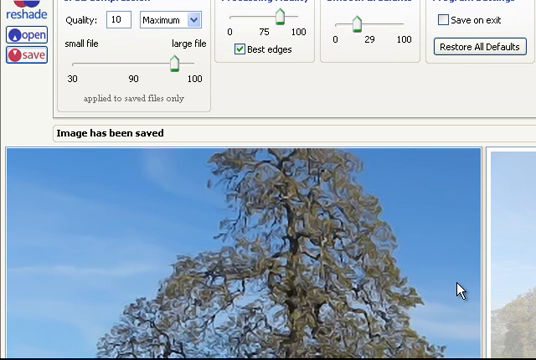
pyautogui.moveTo(449, 292)
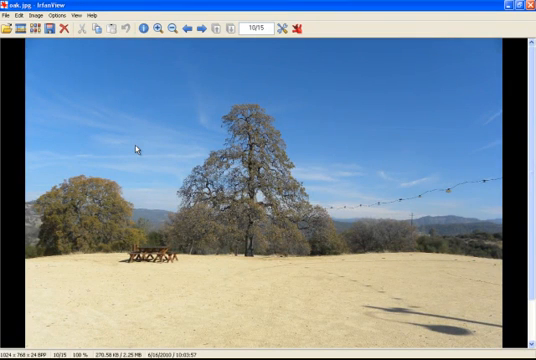
pyautogui.moveTo(190, 157)
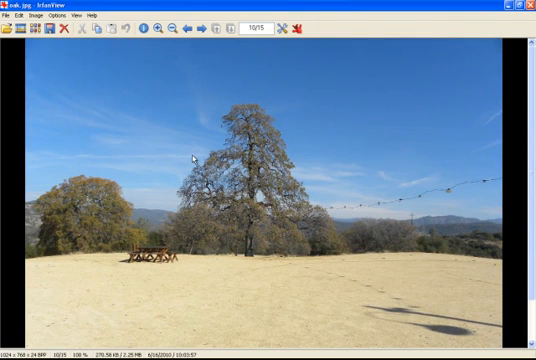
pyautogui.moveTo(522, 199)
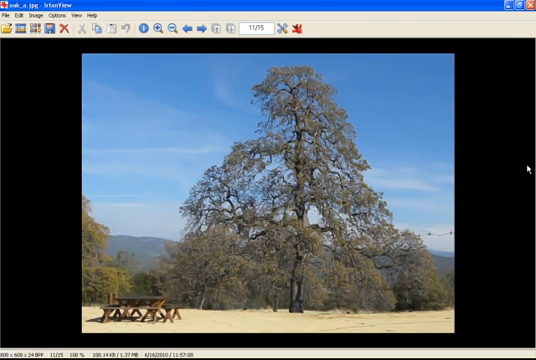
pyautogui.moveTo(286, 100)
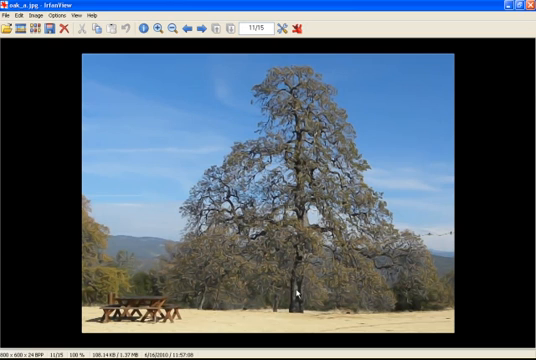
pyautogui.moveTo(199, 96)
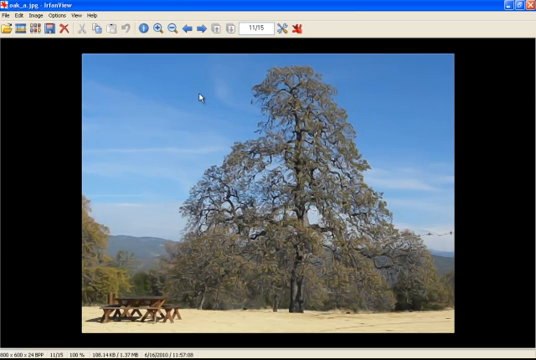
pyautogui.moveTo(189, 32)
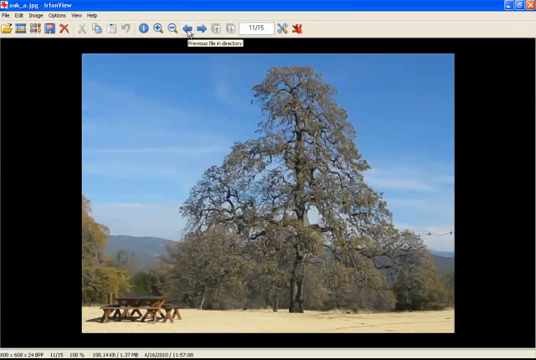